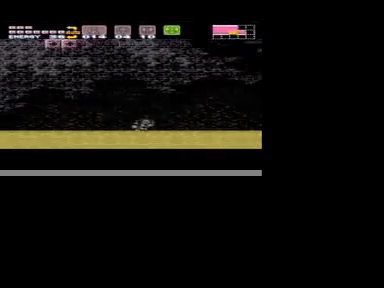
pyautogui.hscroll(3)
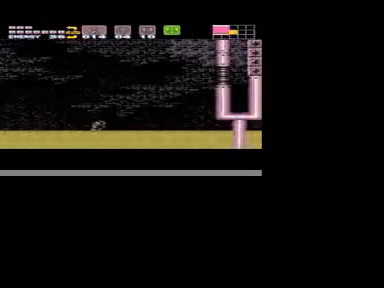